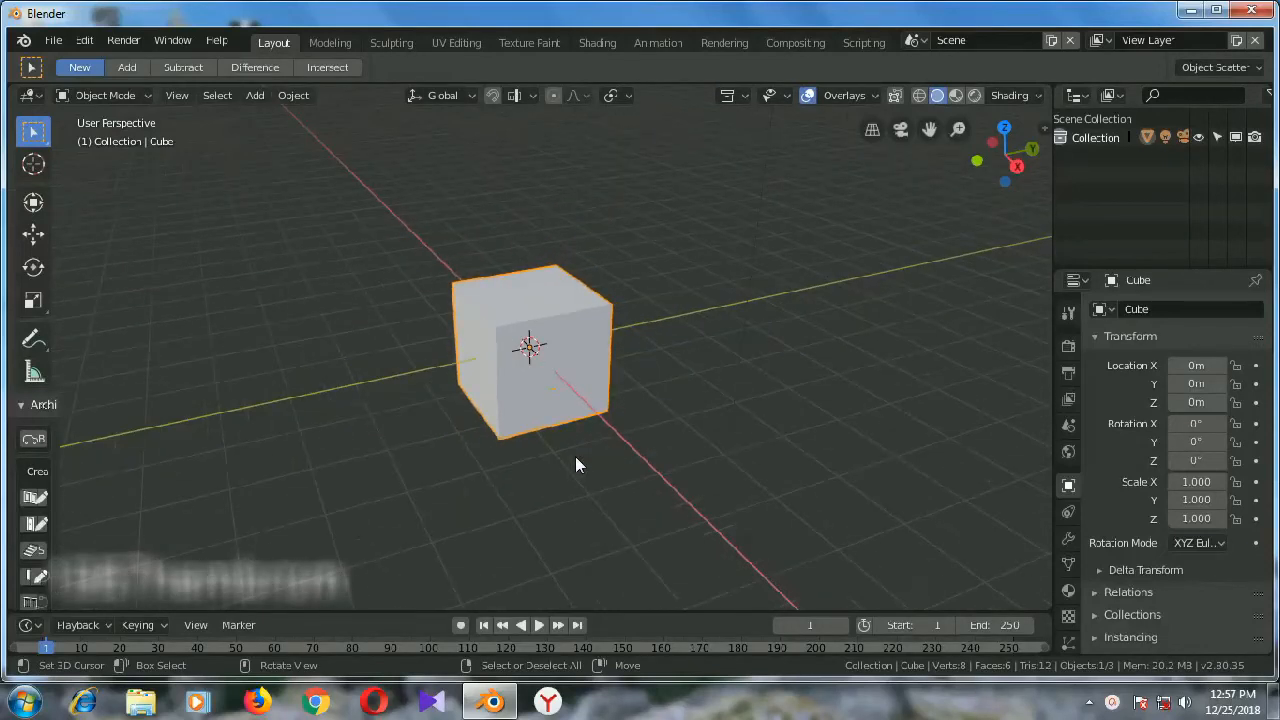
mouse_move(520, 402)
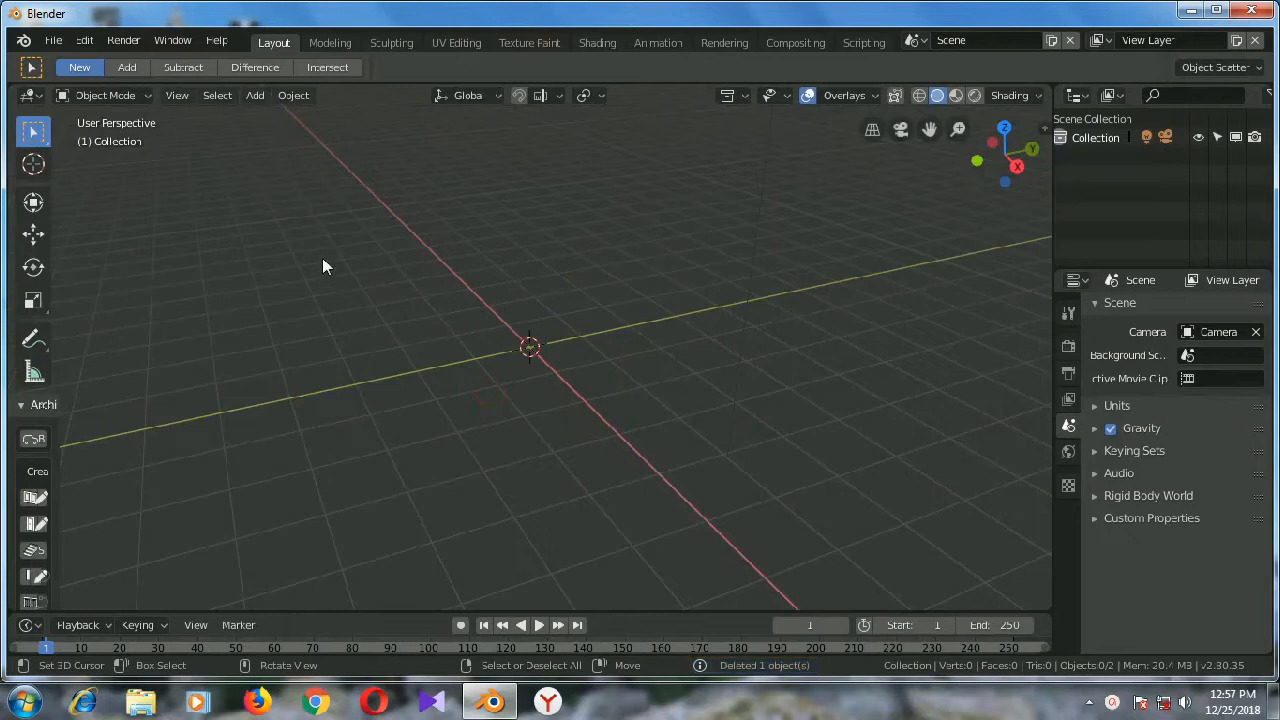
Bring up the editor type list from the 3D viewport header
click(31, 95)
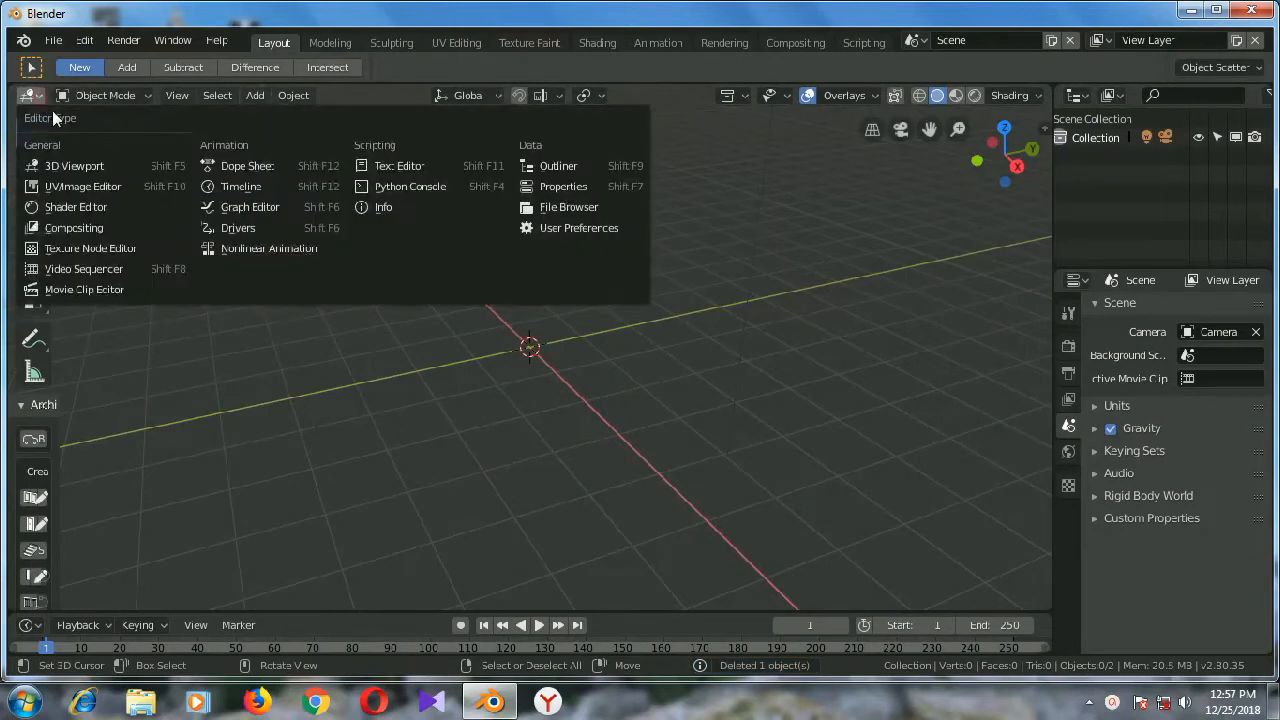
In Preferences Add-ons, search 'ima' and confirm Import Images as Planes is enabled
click(579, 227)
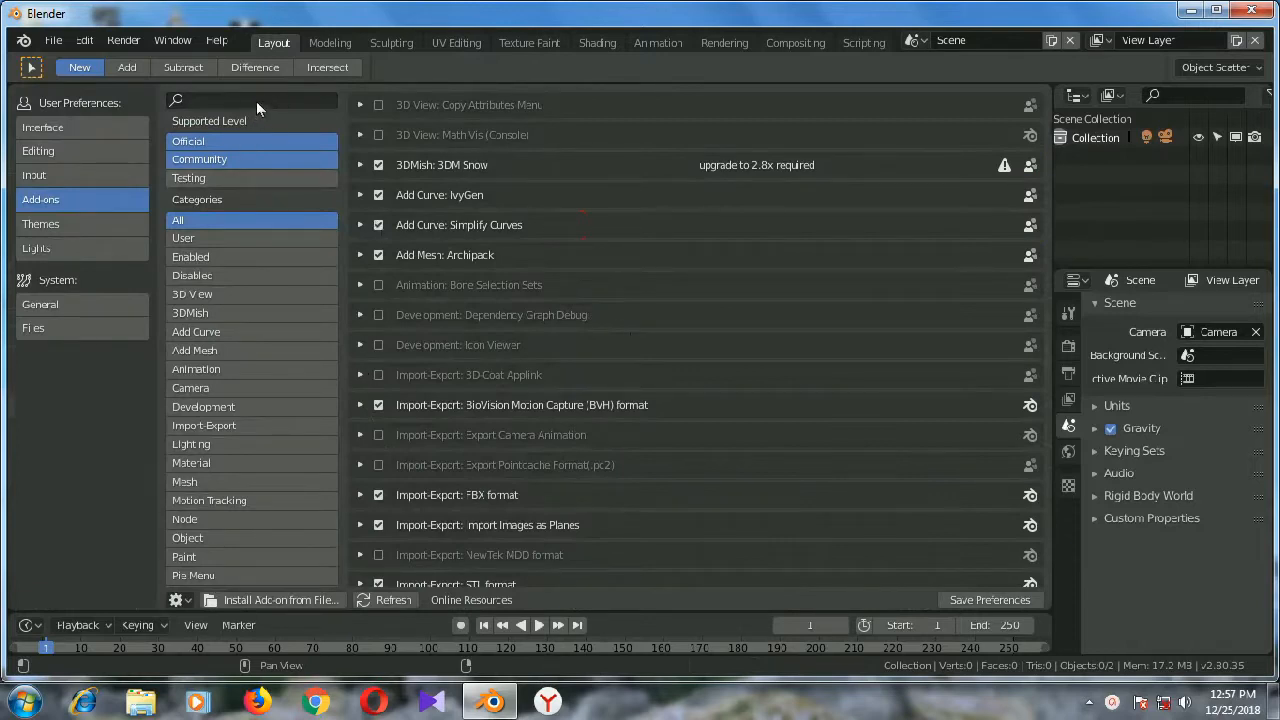
click(252, 100)
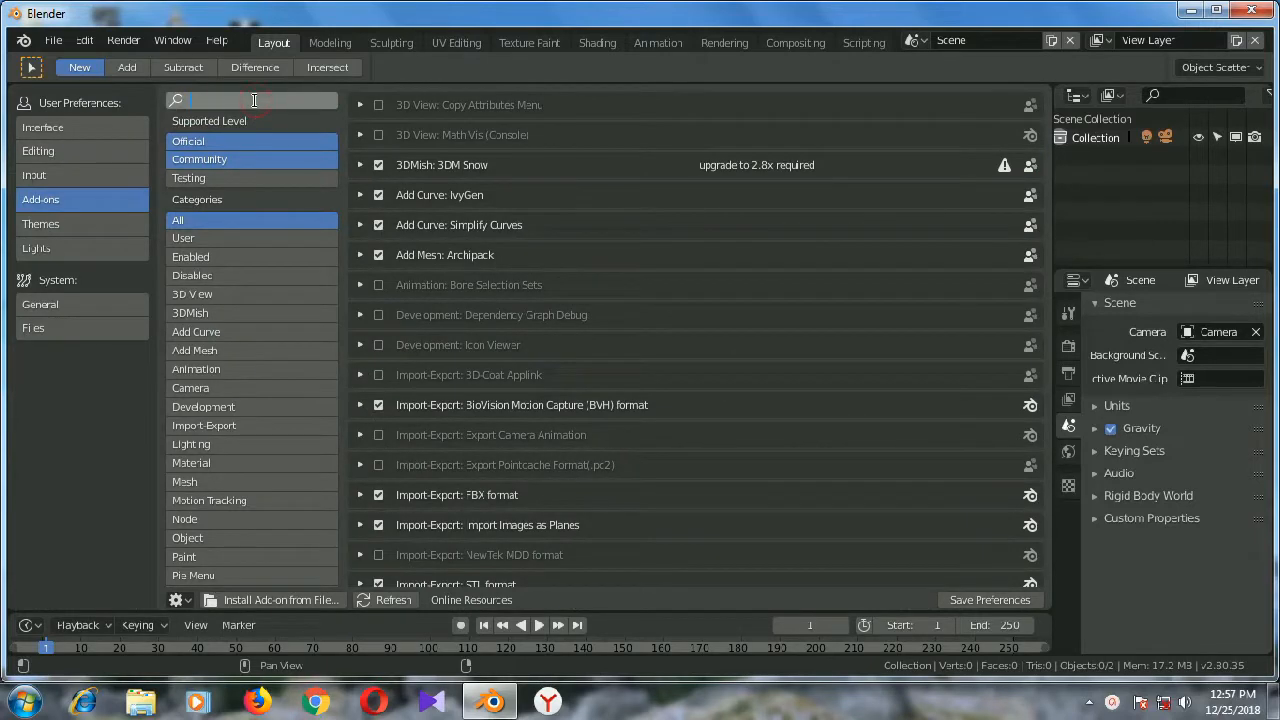
text(image)
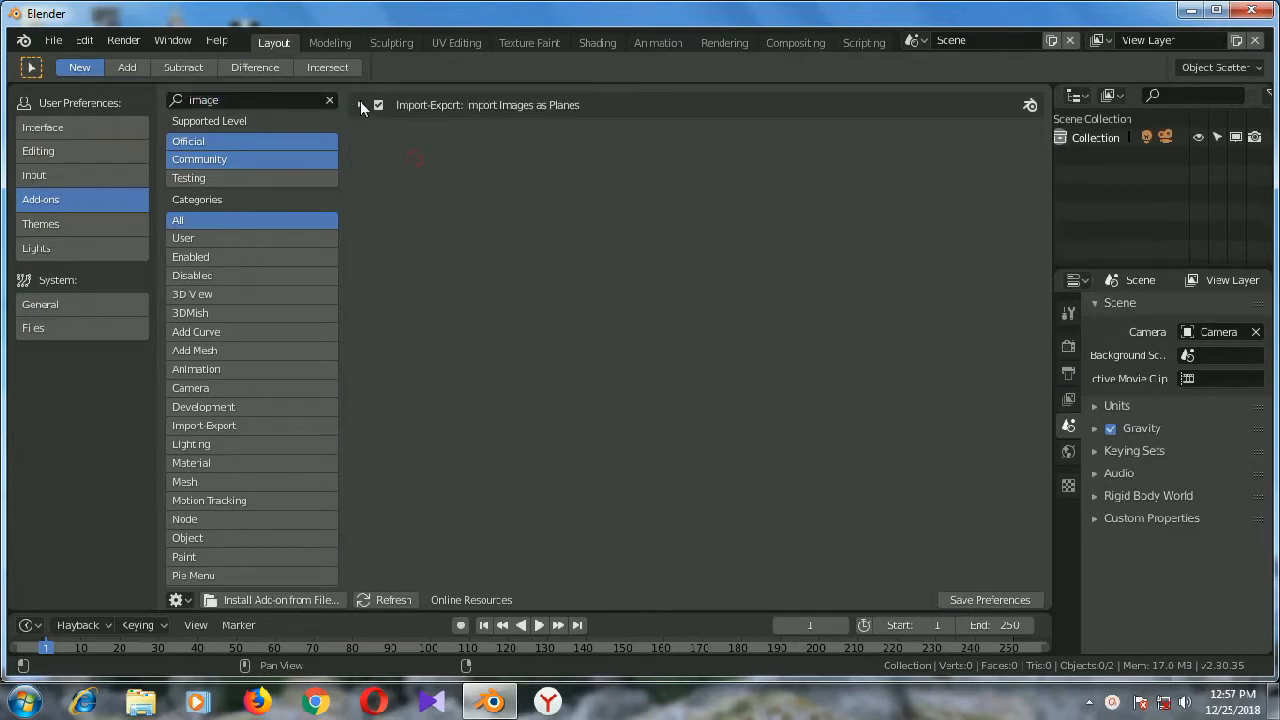
click(361, 105)
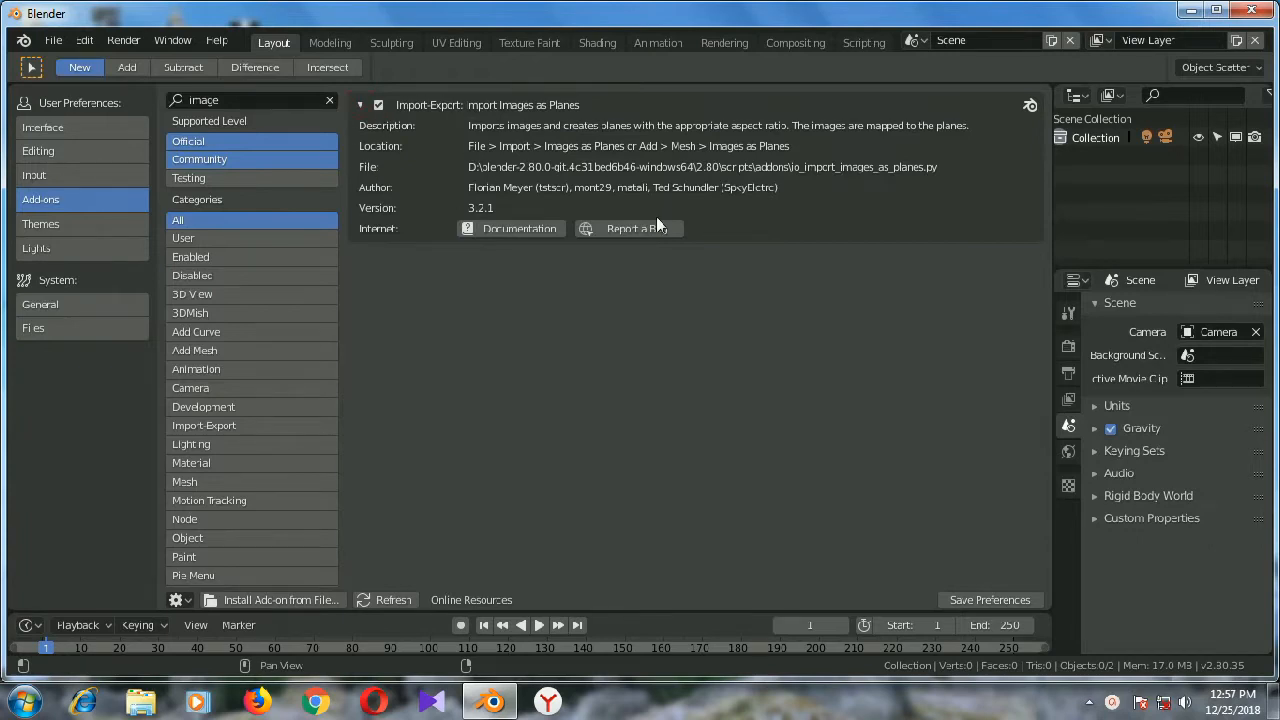
mouse_move(858, 317)
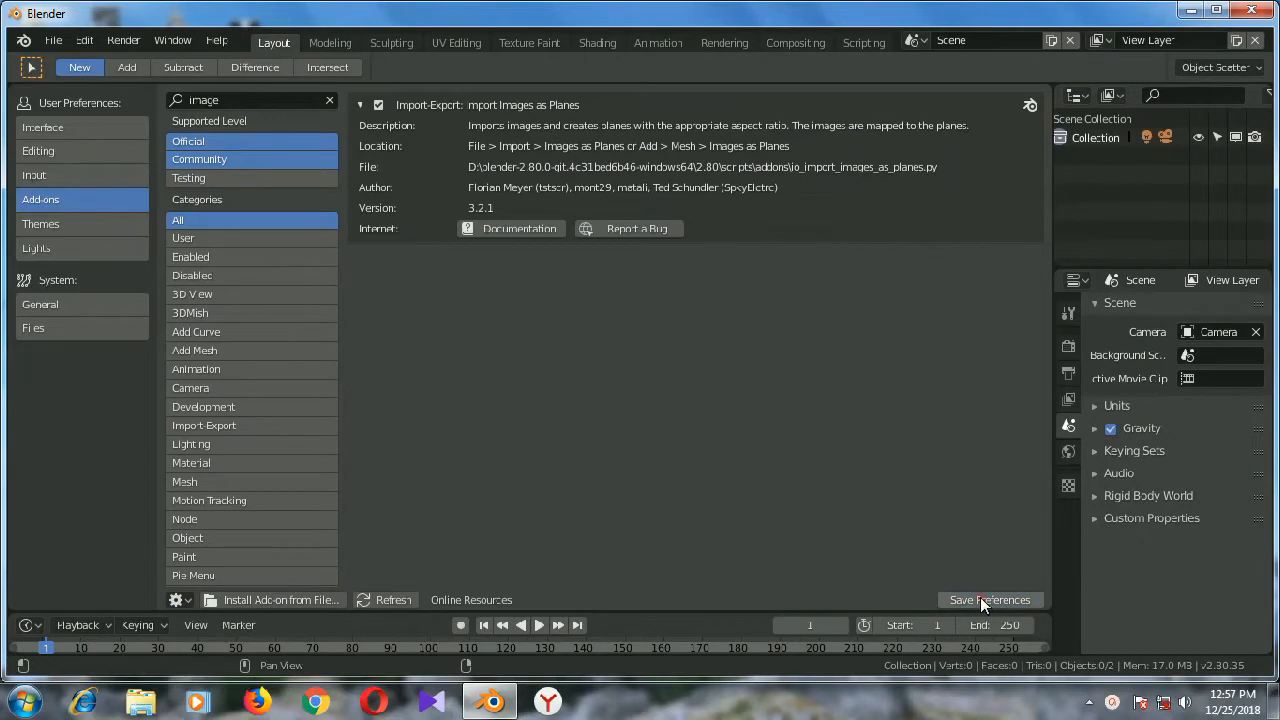
mouse_move(712, 433)
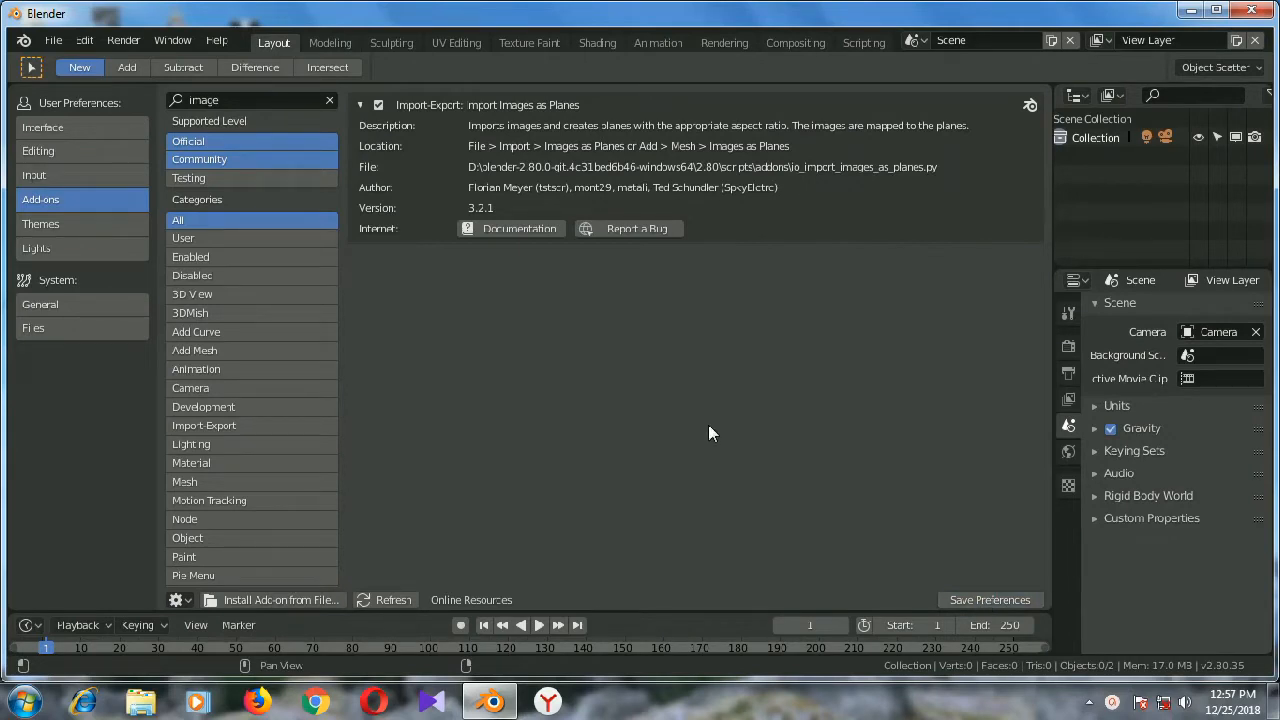
click(52, 40)
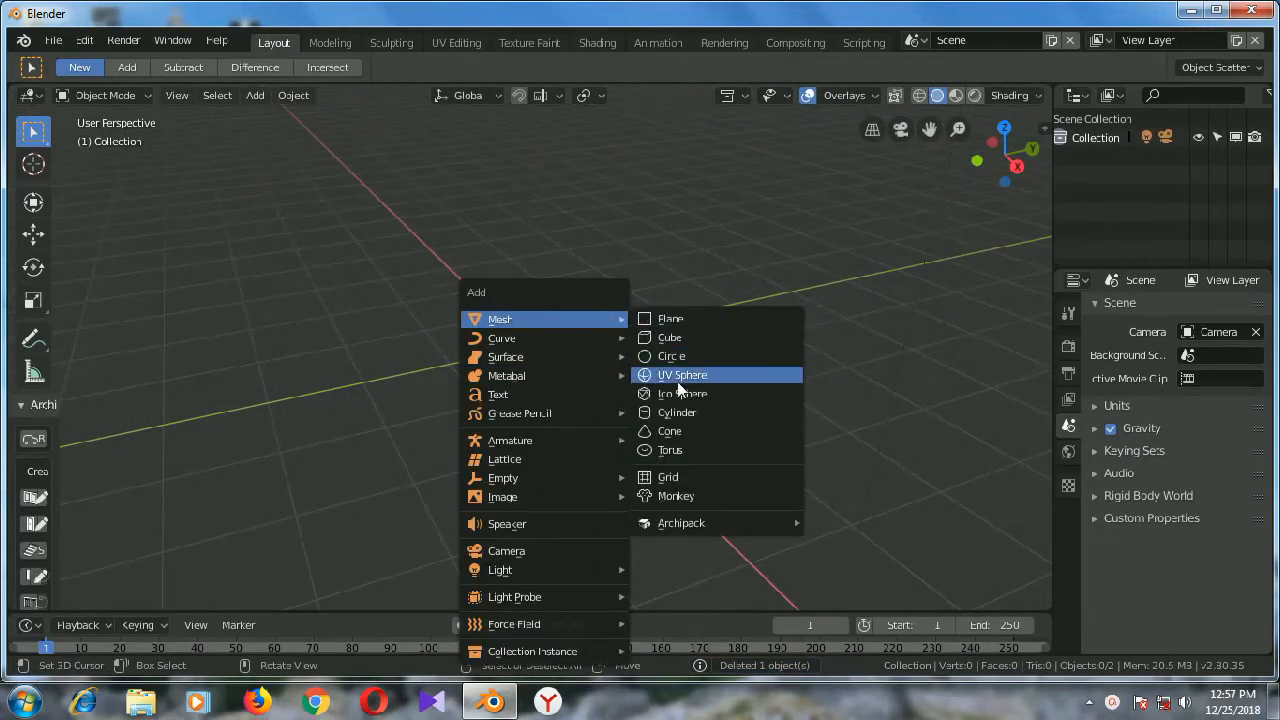
mouse_move(670, 450)
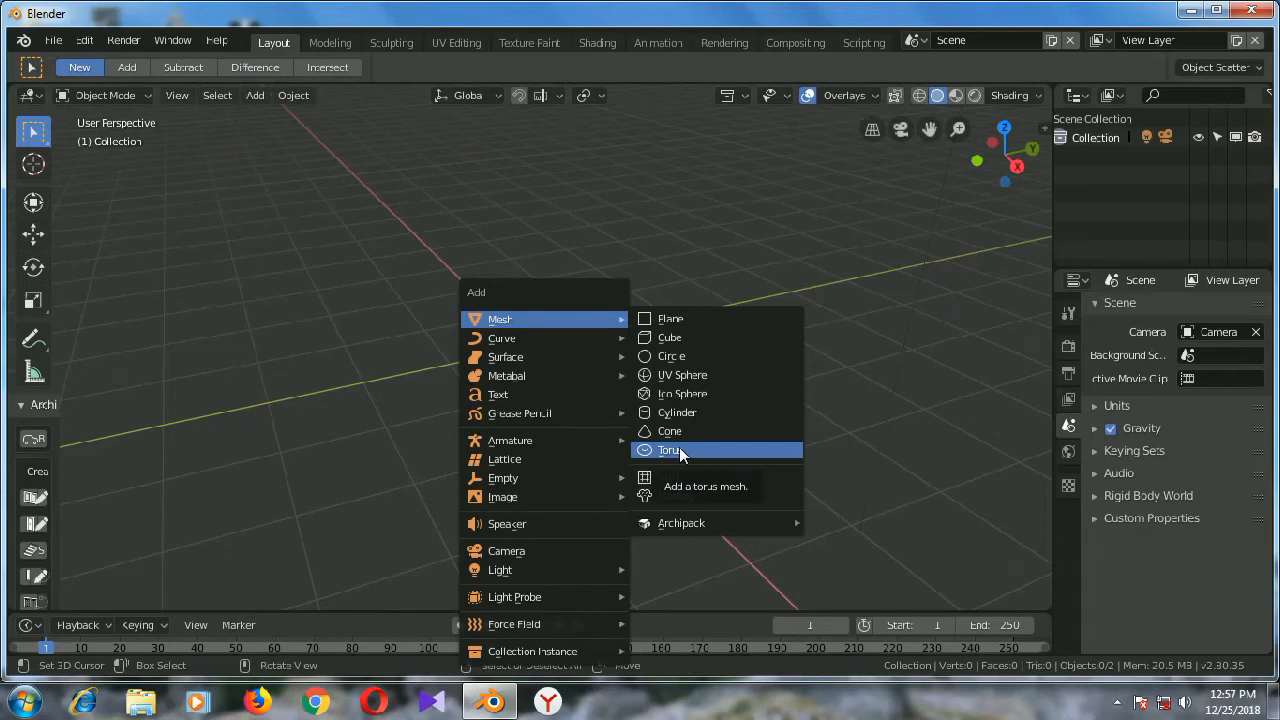
mouse_move(502, 497)
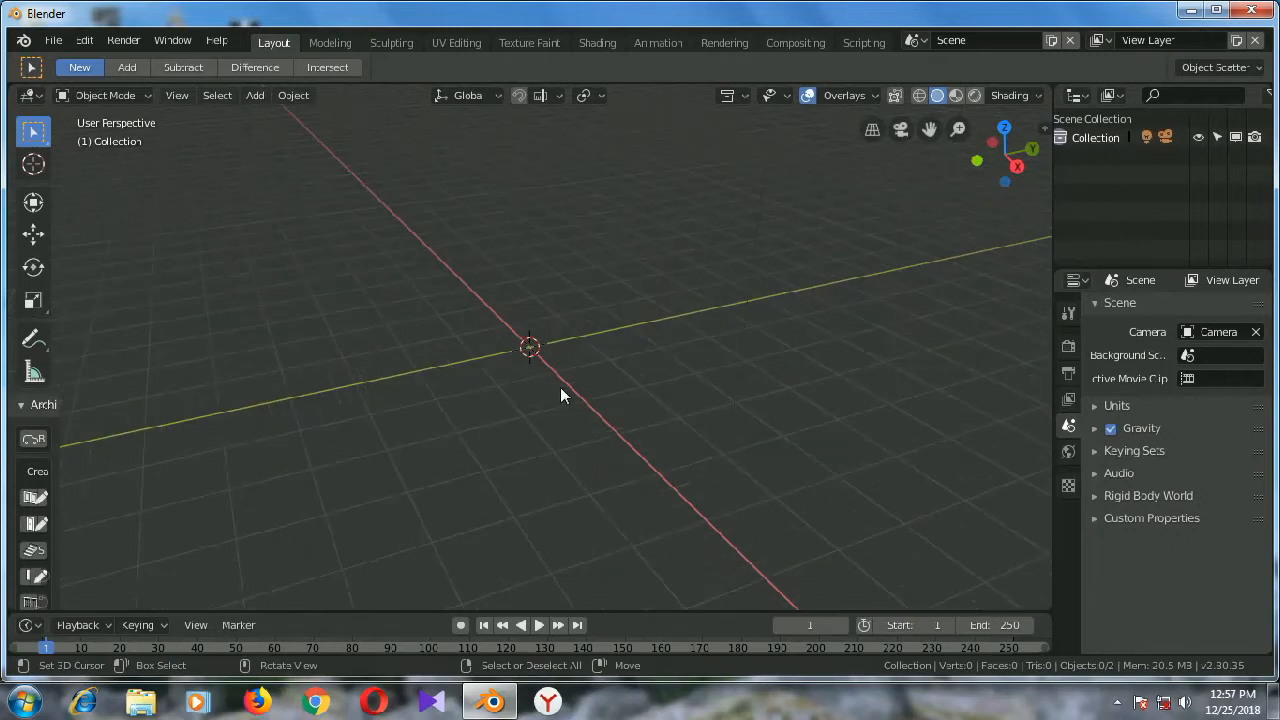
Switch the viewport to the front orthographic view
key(1)
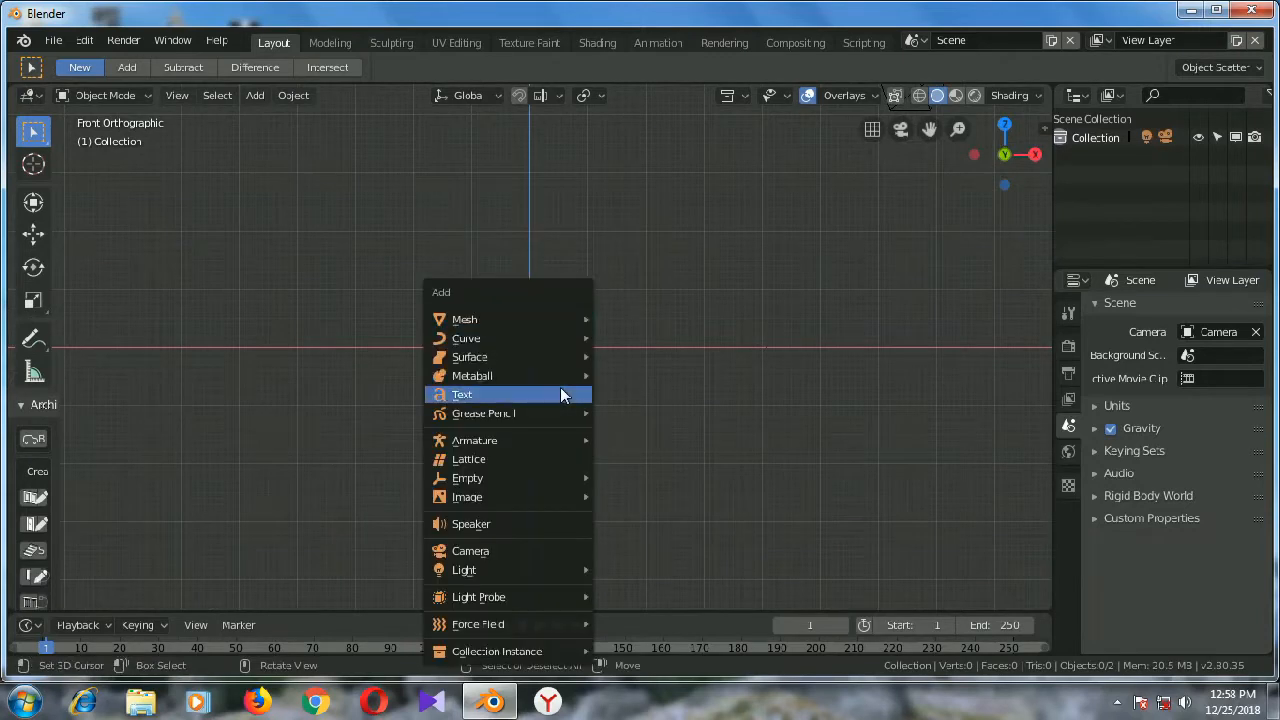
mouse_move(464, 318)
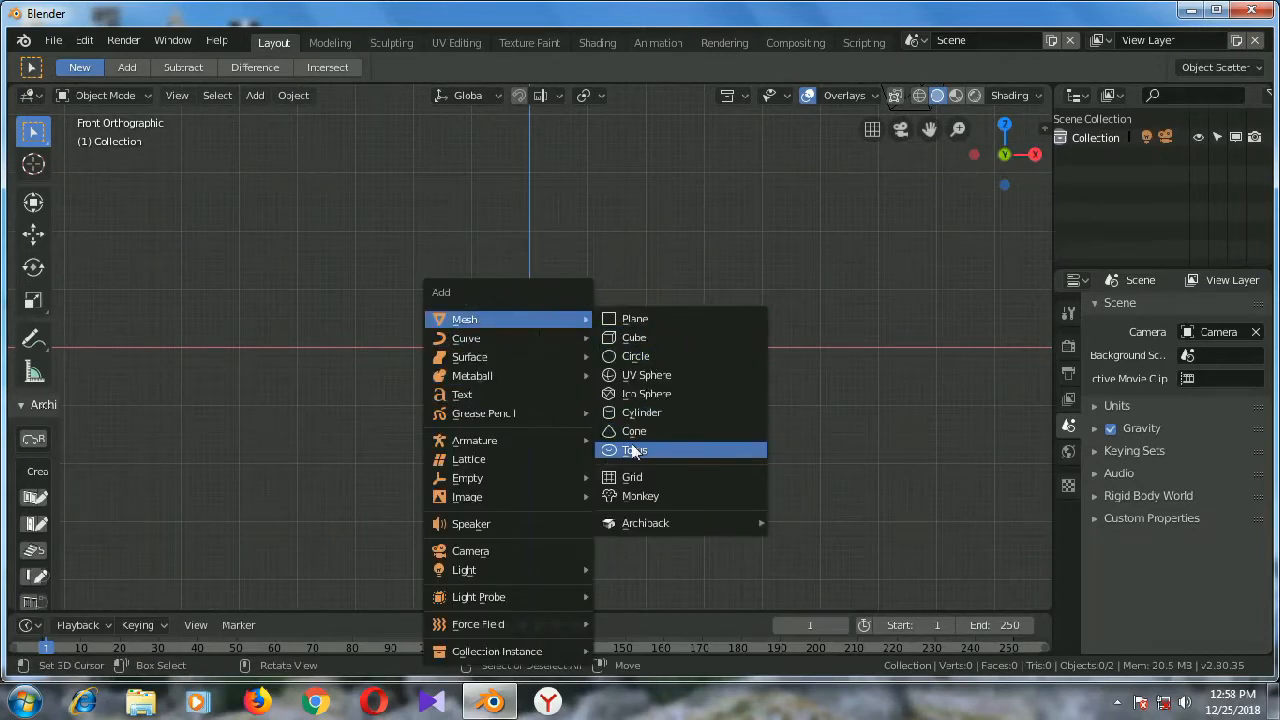
mouse_move(467, 496)
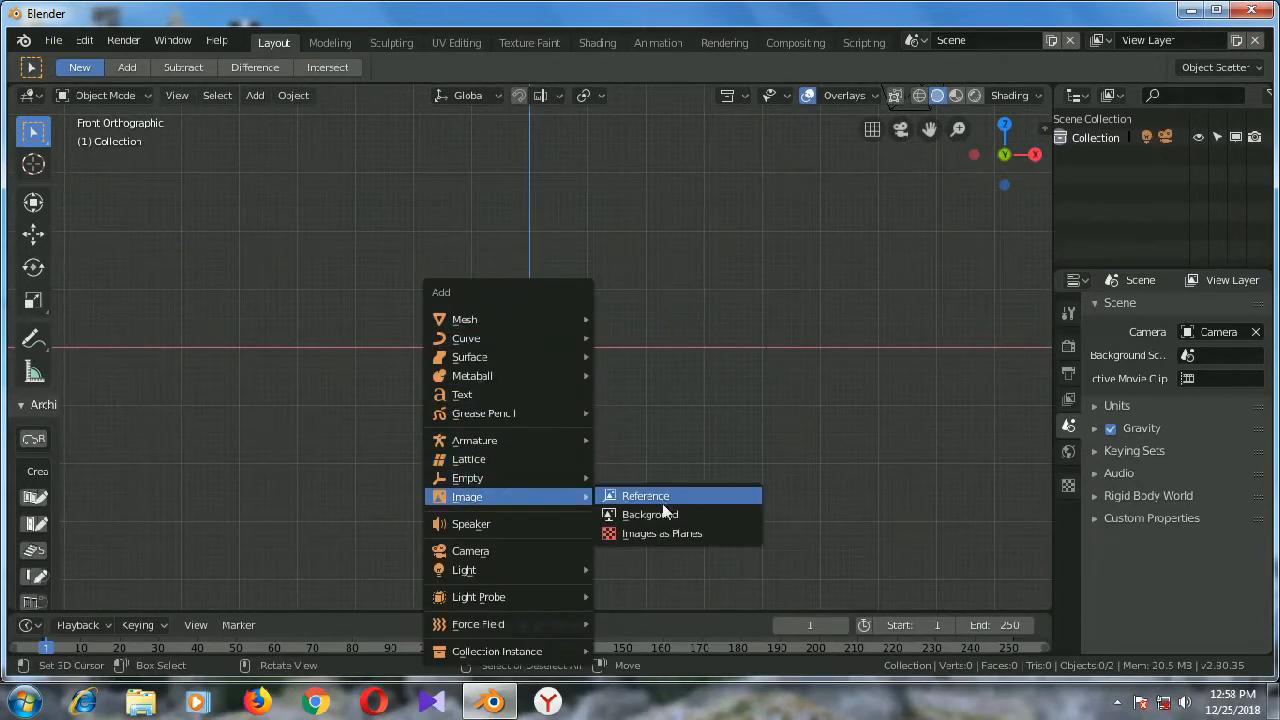
Load the anime head front/side JPG from the textures folder as a reference image empty
click(645, 495)
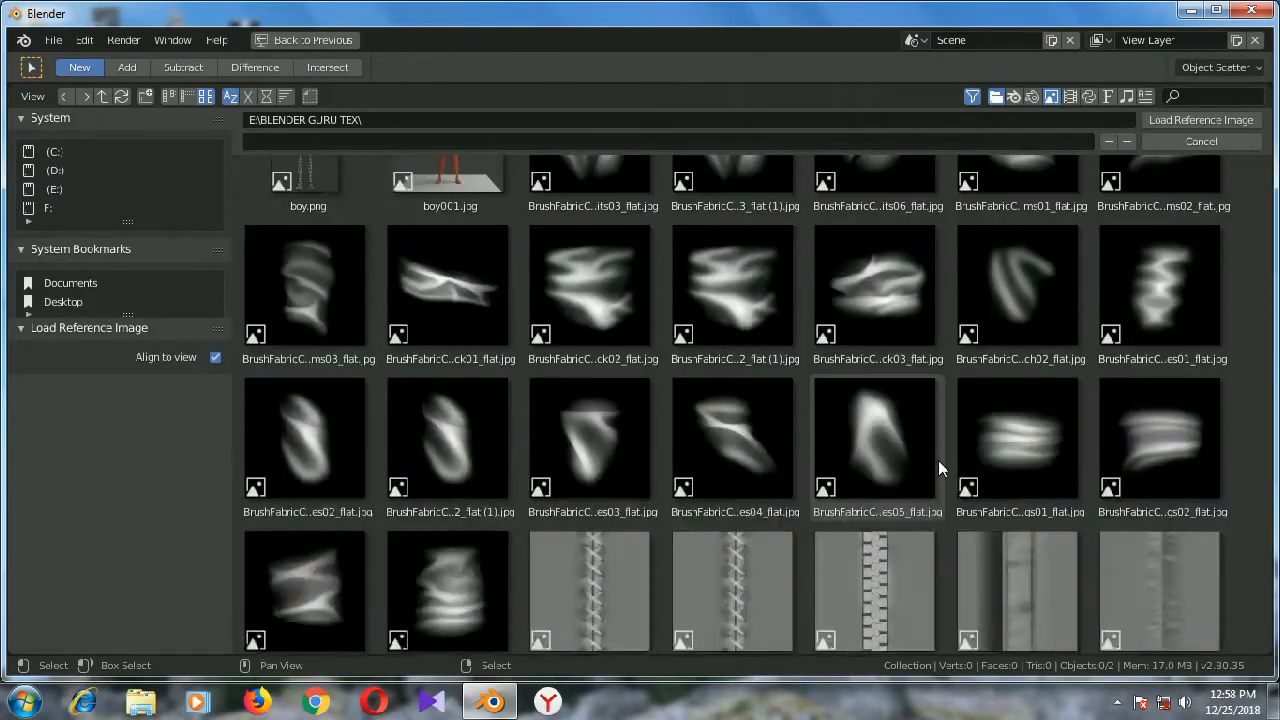
scroll(down, 3)
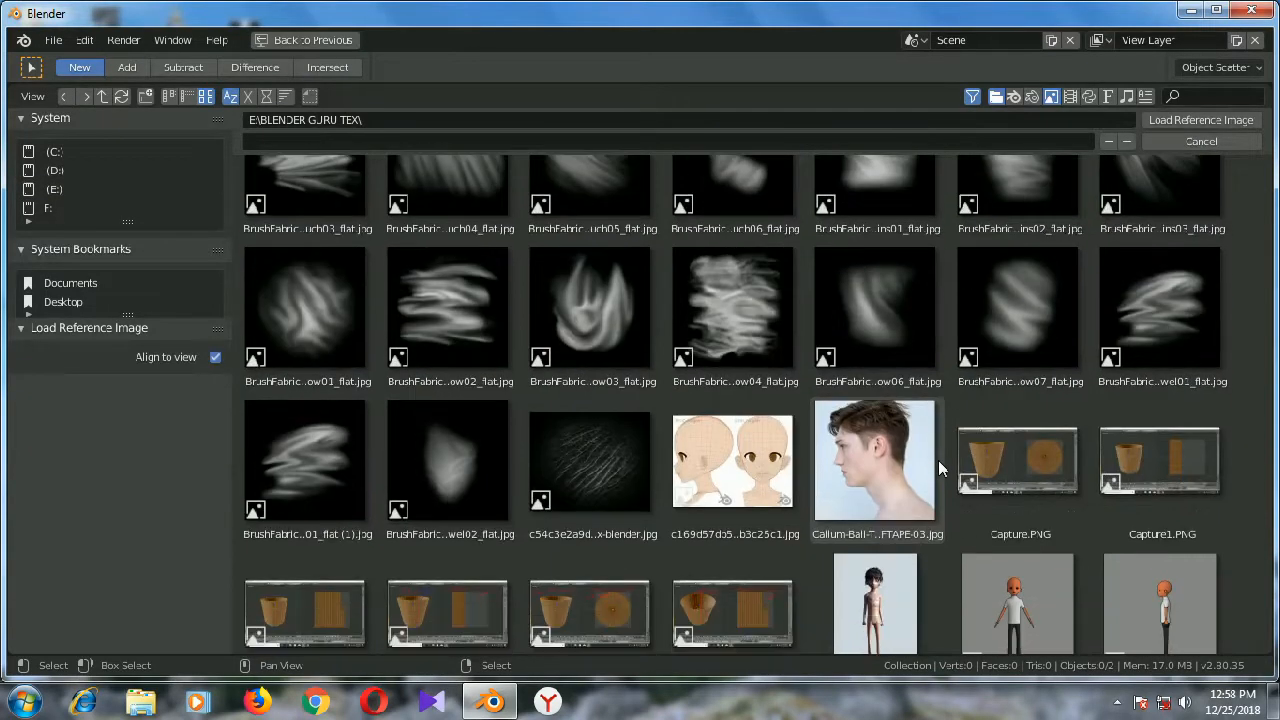
click(735, 460)
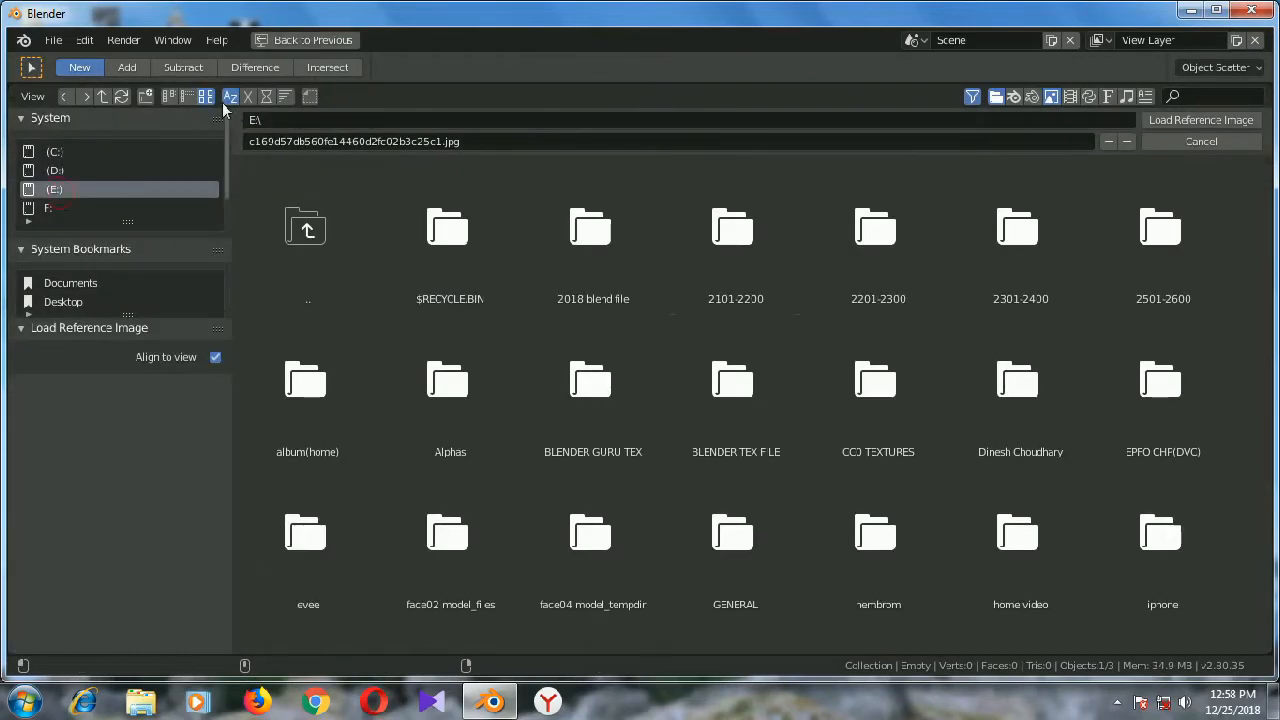
scroll(down, 3)
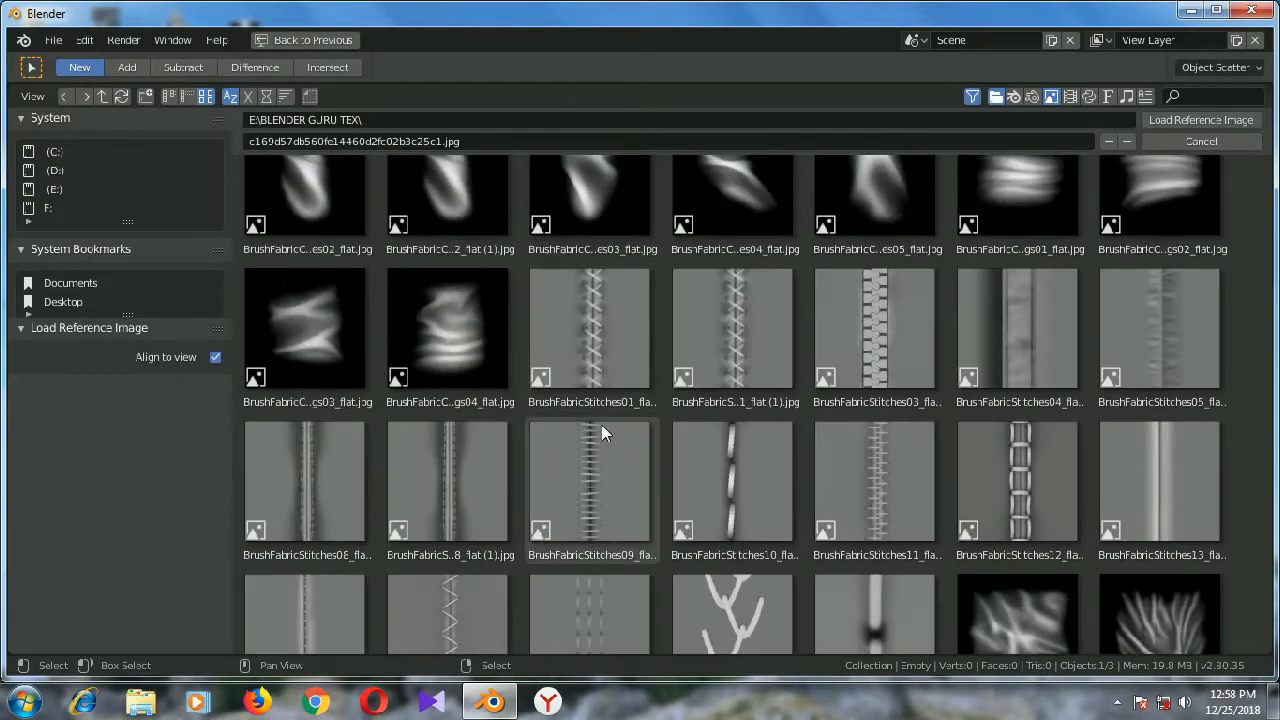
scroll(down, 3)
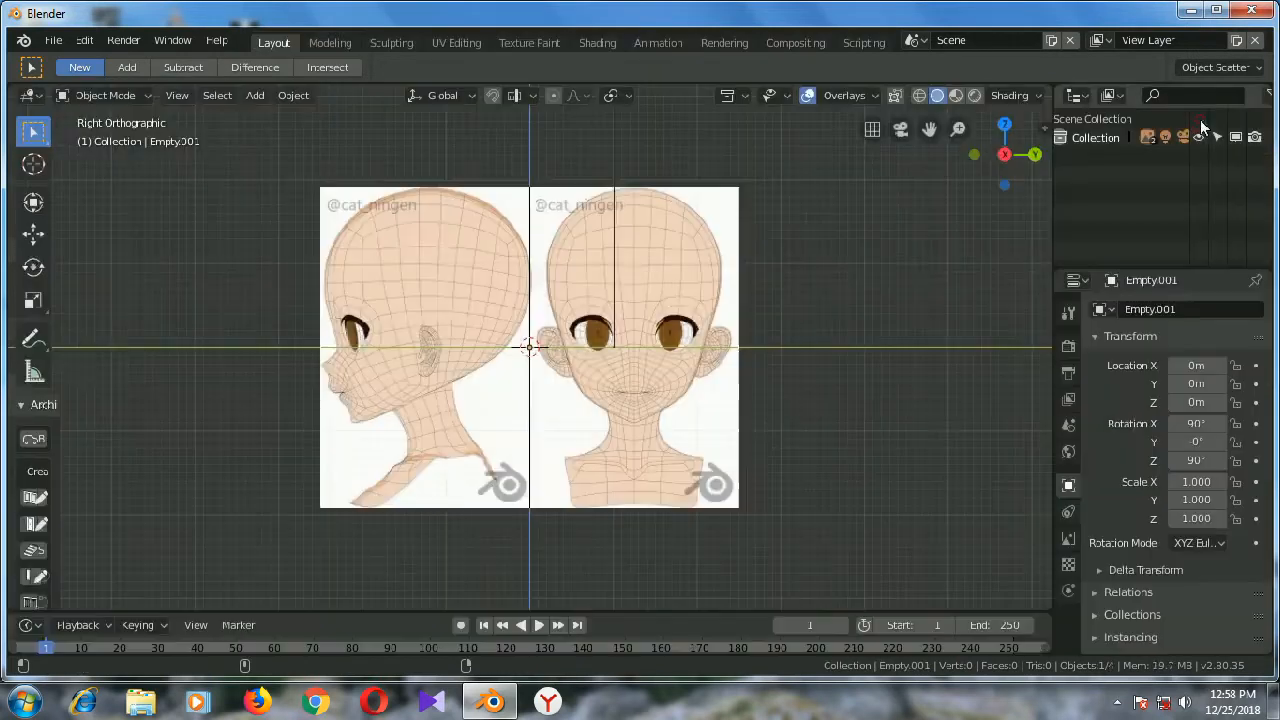
Zoom in on the second reference image empty facing the side view
scroll(up, 3)
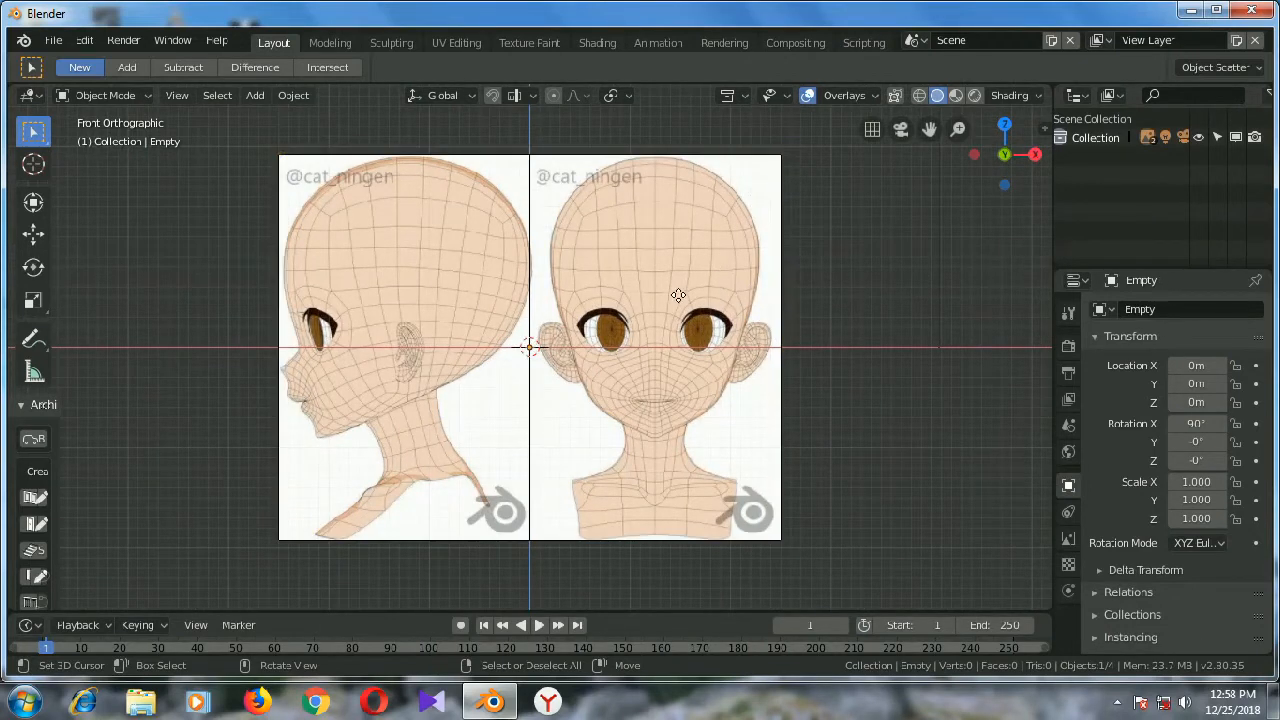
Move the front-view reference image left along X to centre the face on the origin
click(530, 347)
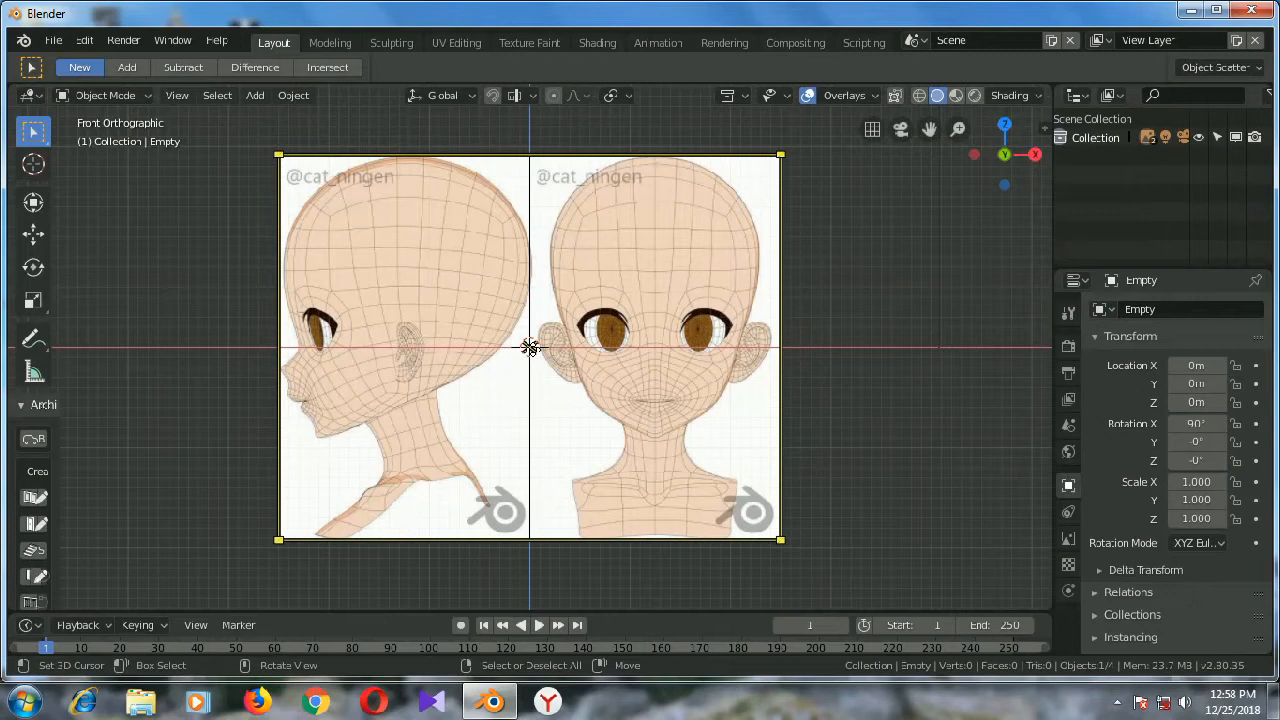
key(g)
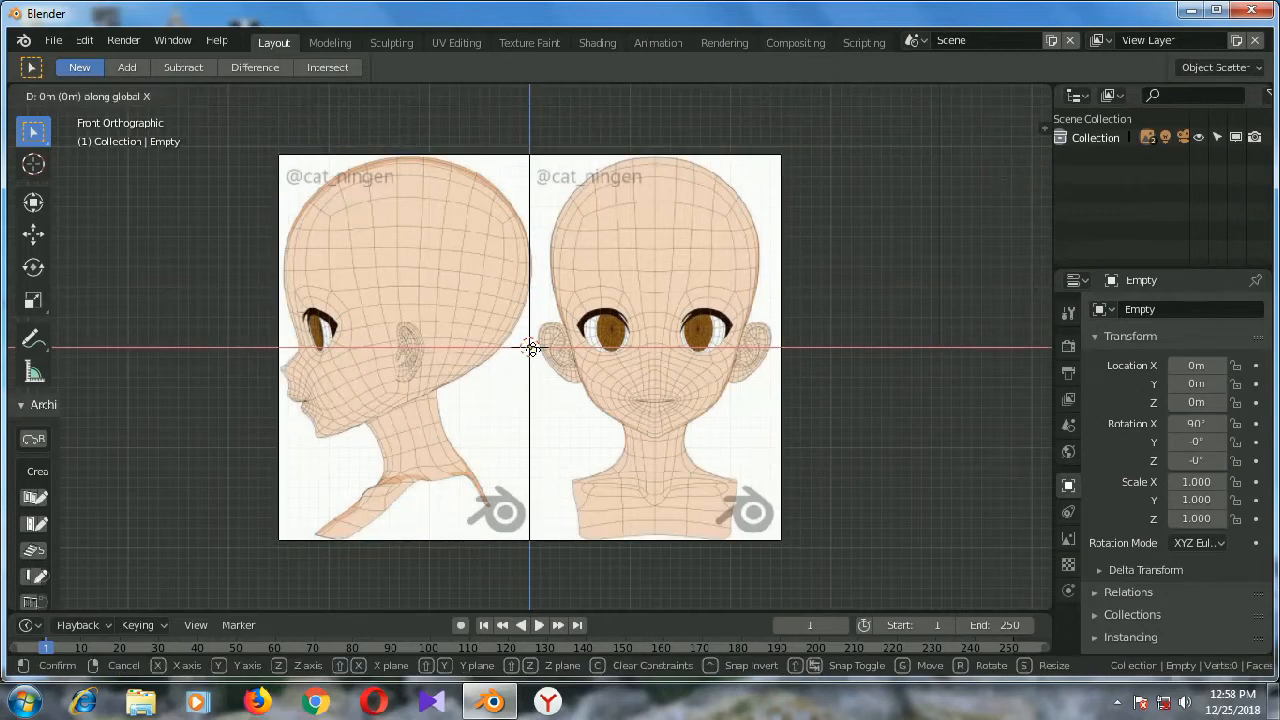
drag(530, 348, 420, 350)
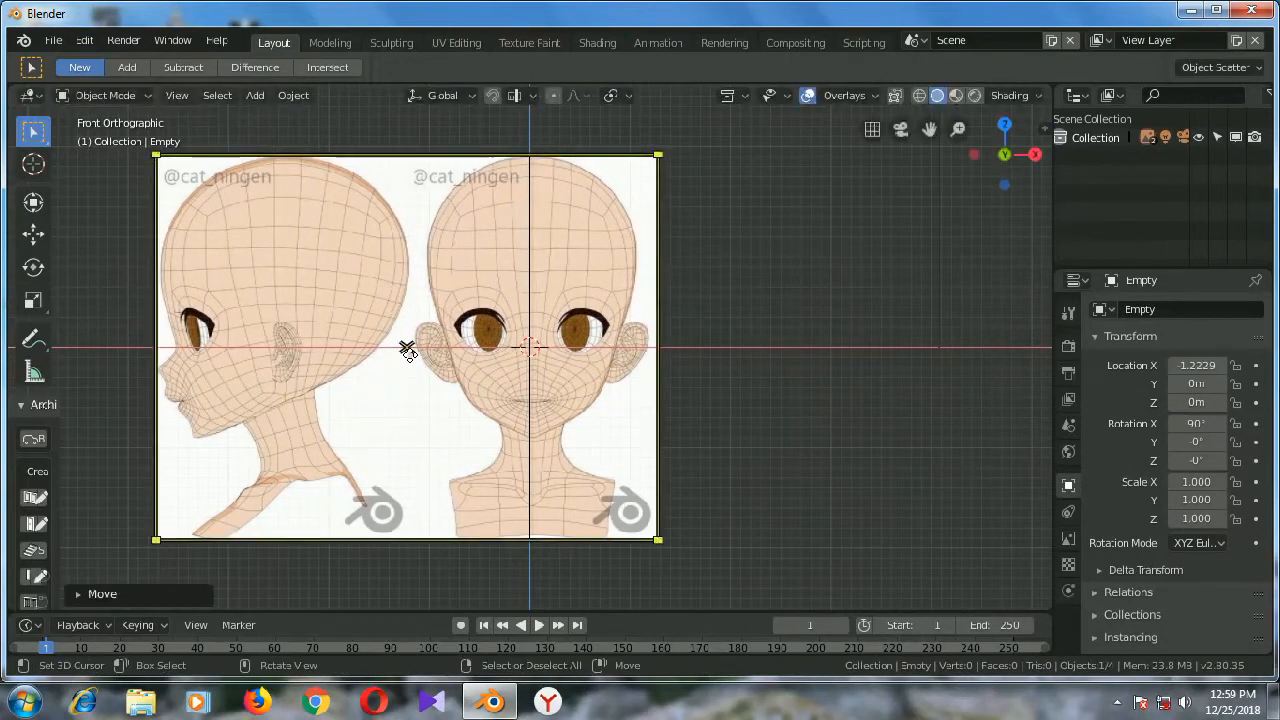
scroll(up, 3)
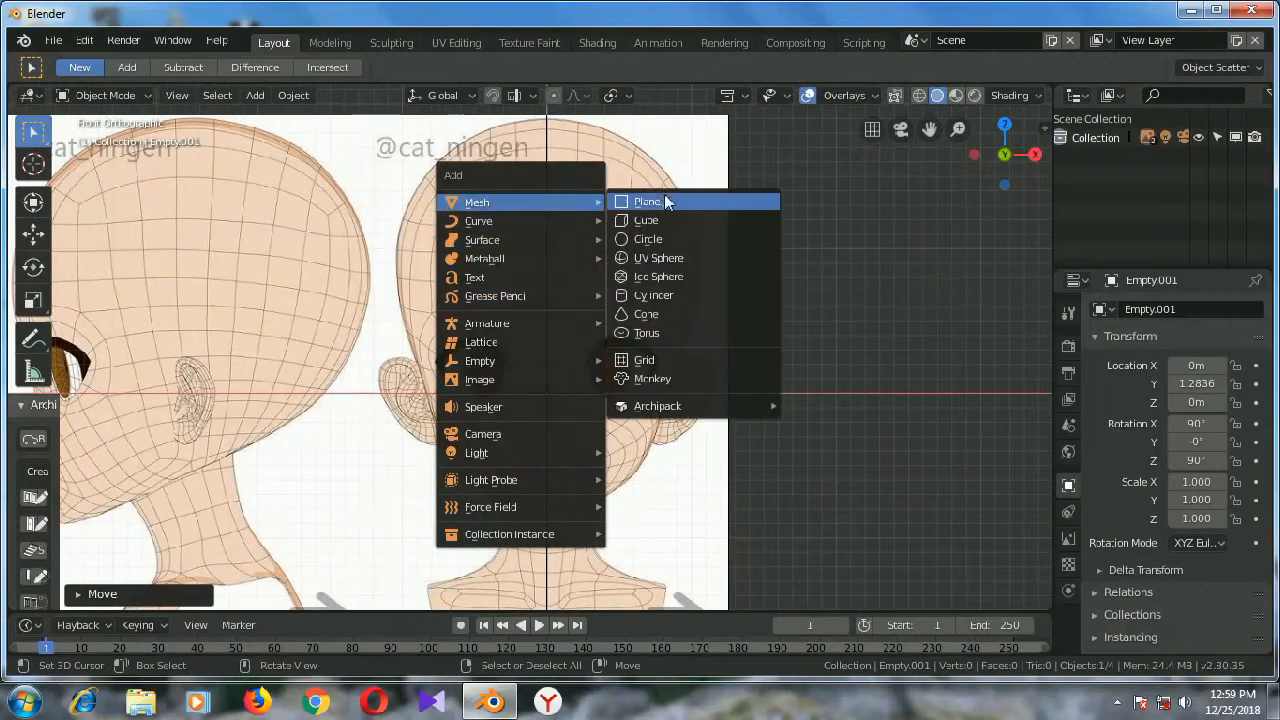
click(659, 257)
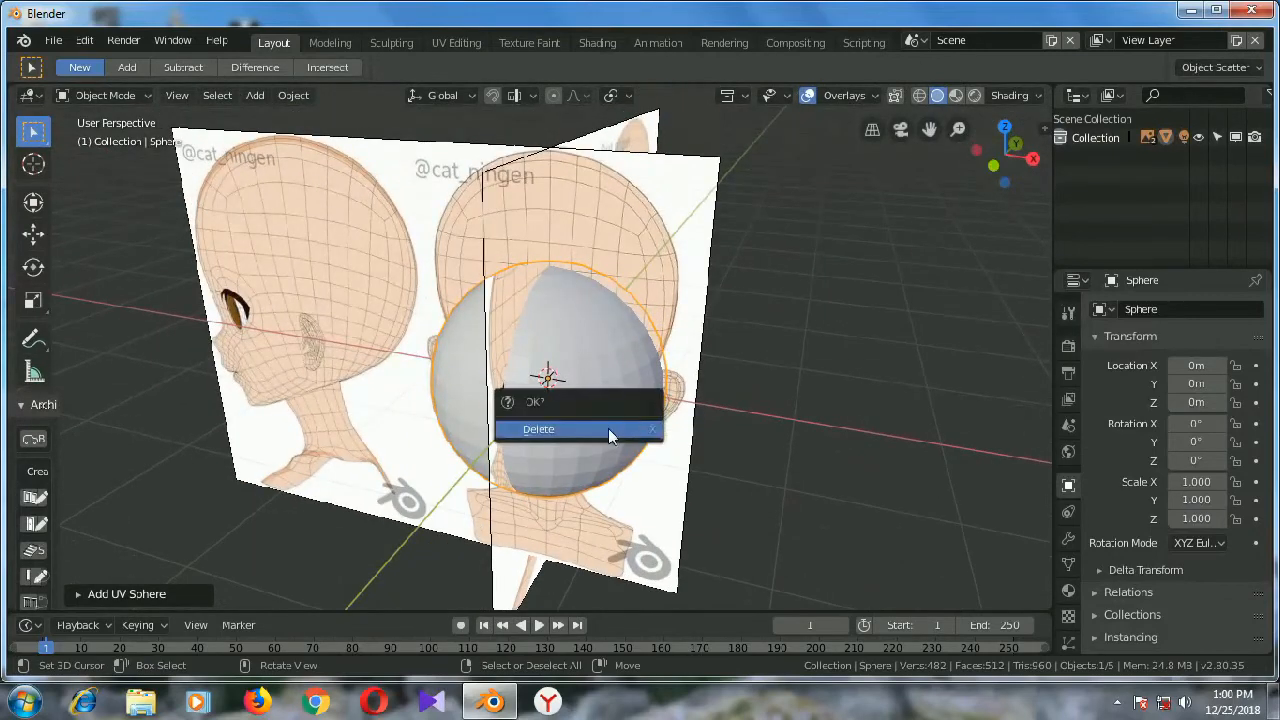
click(538, 428)
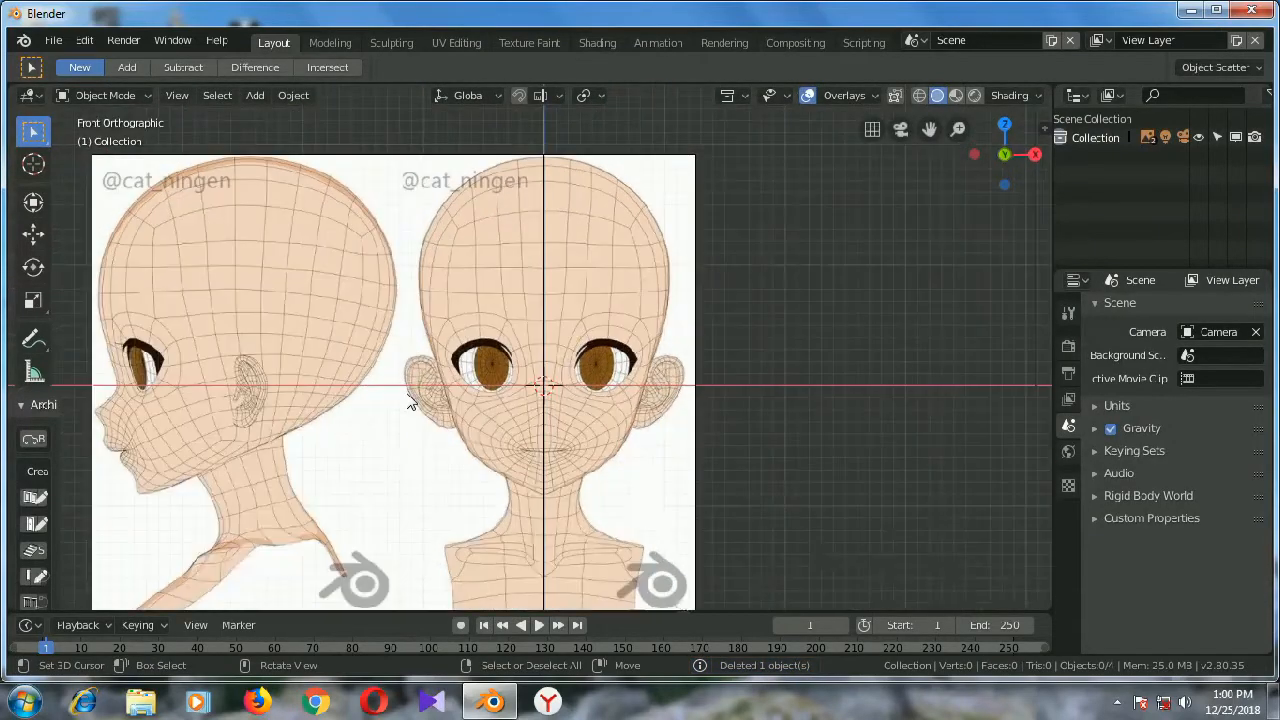
scroll(down, 3)
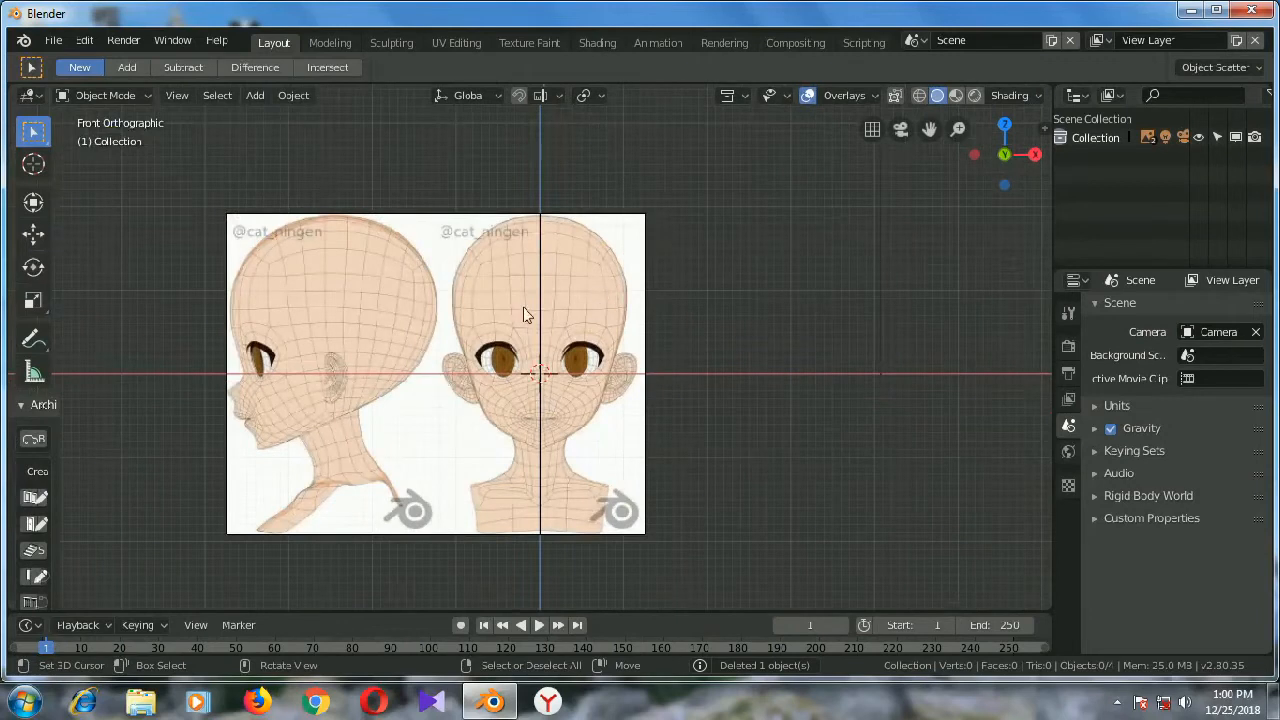